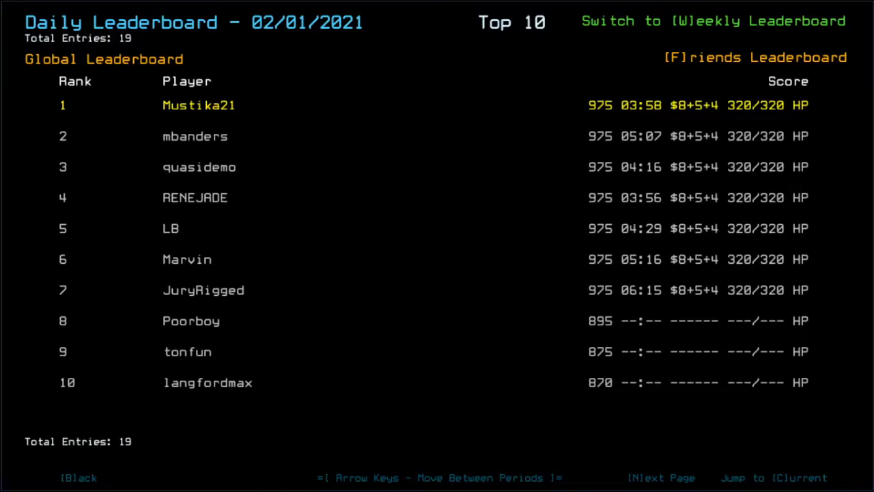
mouse_move(819, 192)
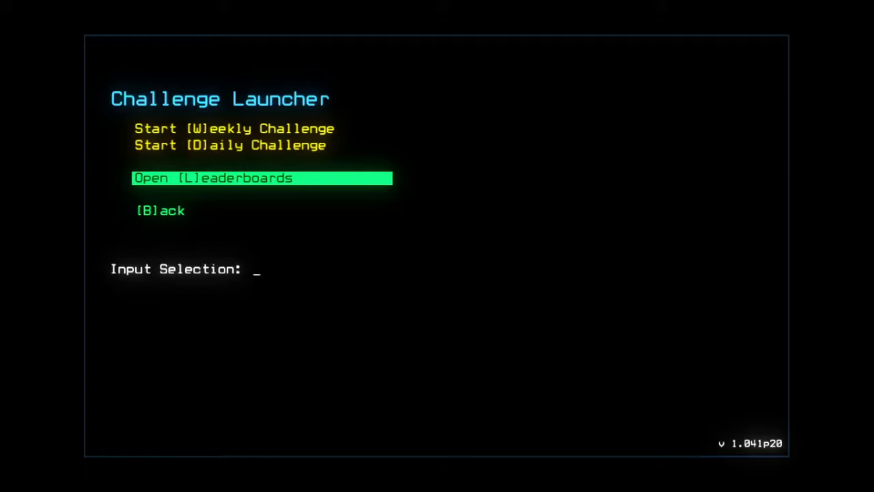
Enter D at the Challenge Launcher to load the mission with drones HAL, Twiki and Ian.
text(d)
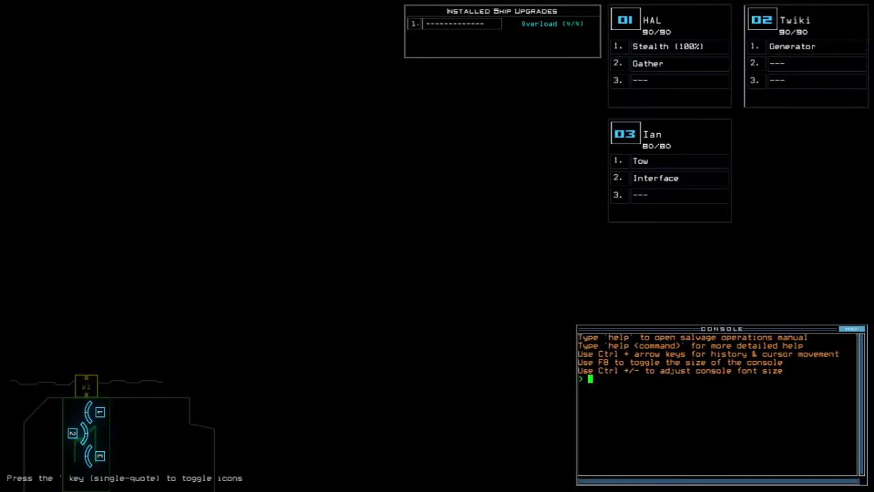
Run status to see the derelict is Salvage A with two infestation types.
text(status)
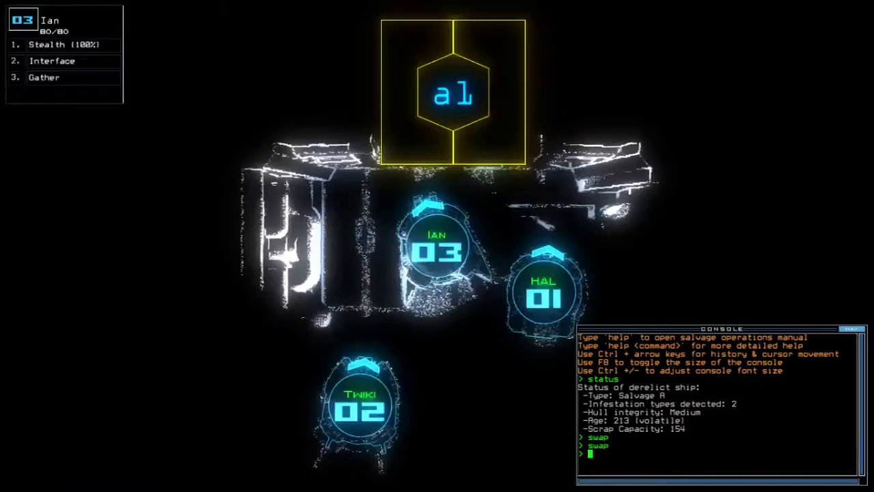
Send the drones in with go to gather scrap under stealth and open doors d11, d24, d12.
text(go)
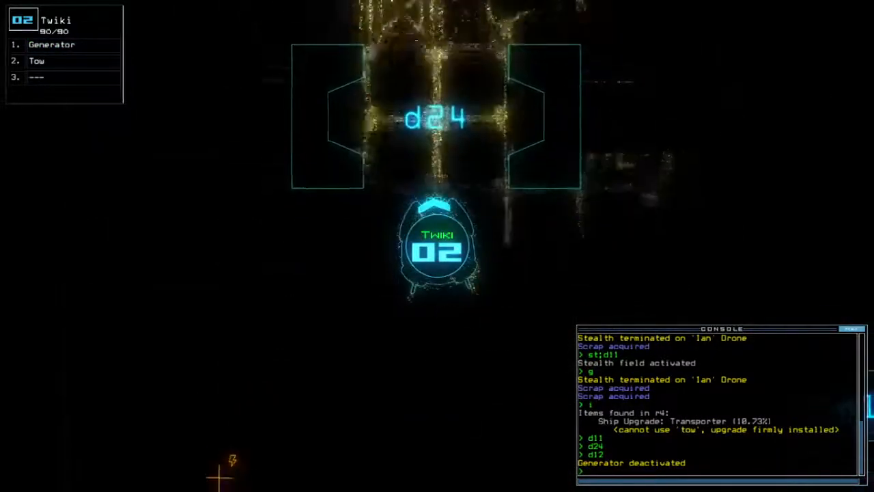
Swap, reactivate the generator, engage the interface, and find no powered turrets.
text(swa)
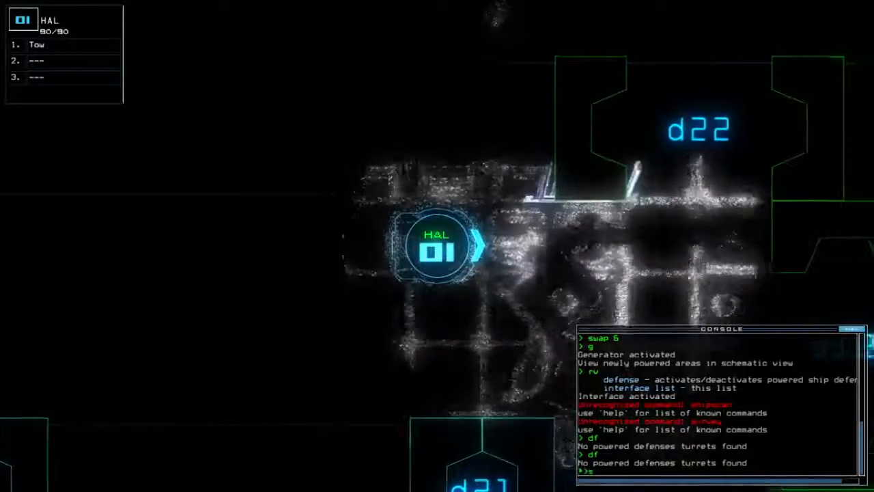
text(swap 3)
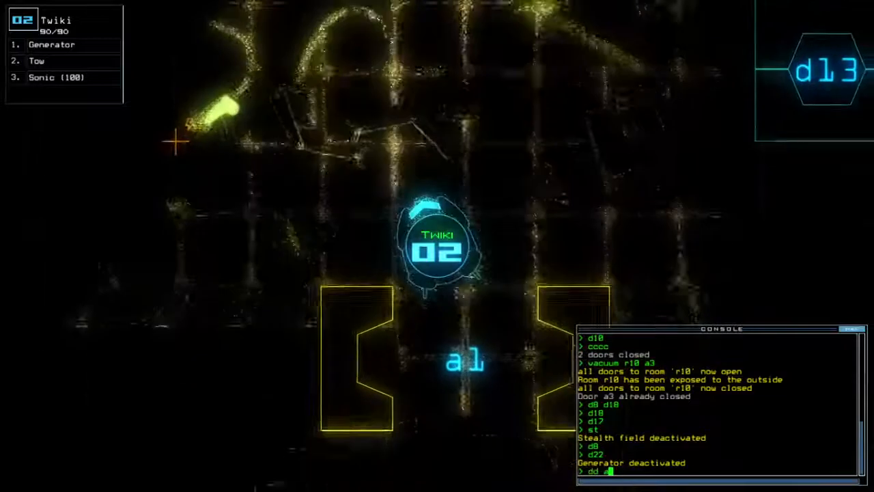
Toggle doors d8, d18, d17 and d22, and switch off Twiki's stealth and generator.
key(enter)
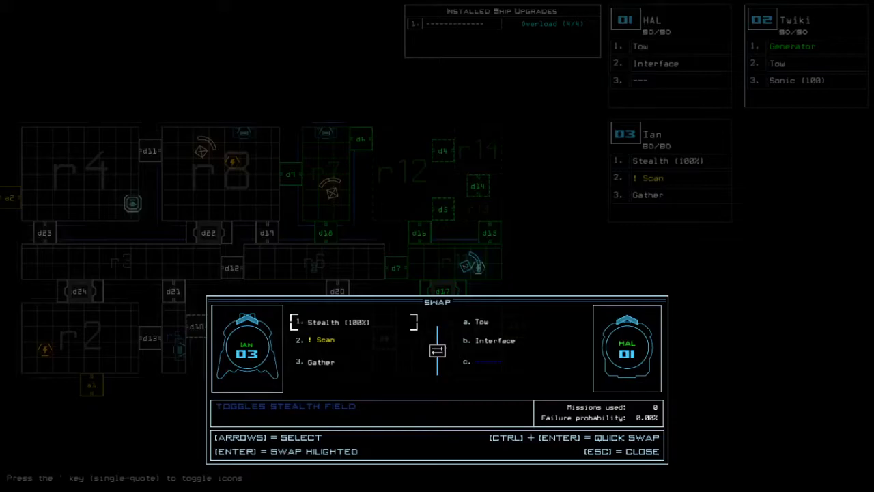
Confirm swapping Ian's Stealth for HAL's Interface in the Swap dialog.
key(enter)
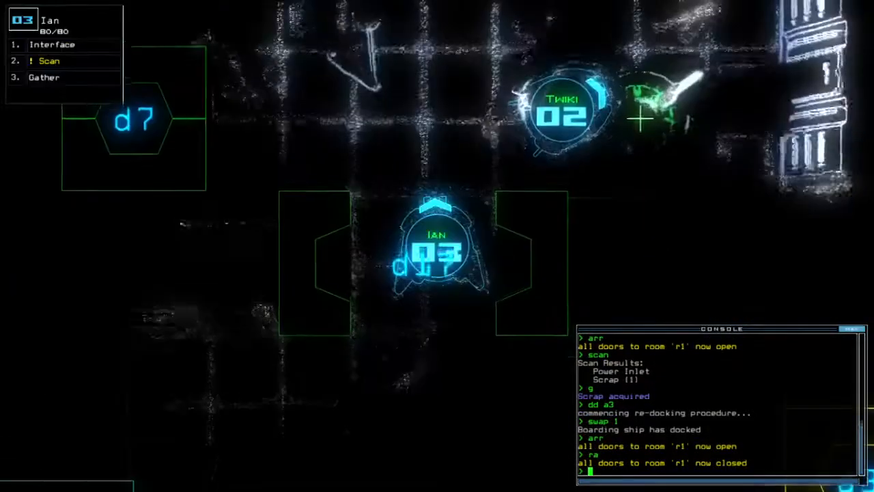
Open door d7 and scan as defenses kill 19 enemies in r12.
text(d7)
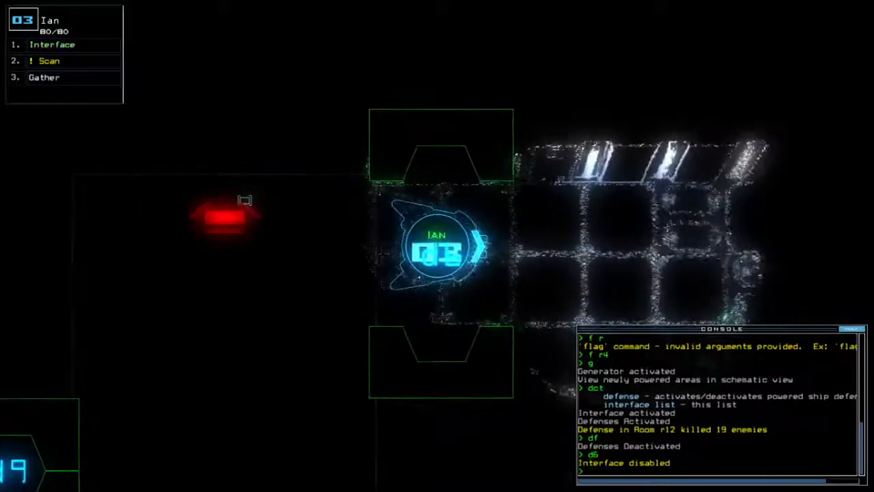
text(scan)
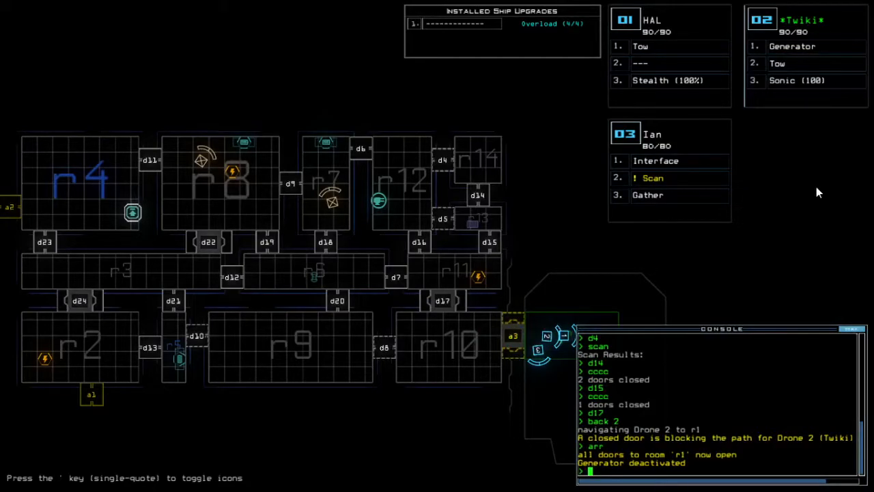
Enter 'out' to undock, ending with 18 scrap, 3 drones, 8 upgrades, score 945.
text(out)
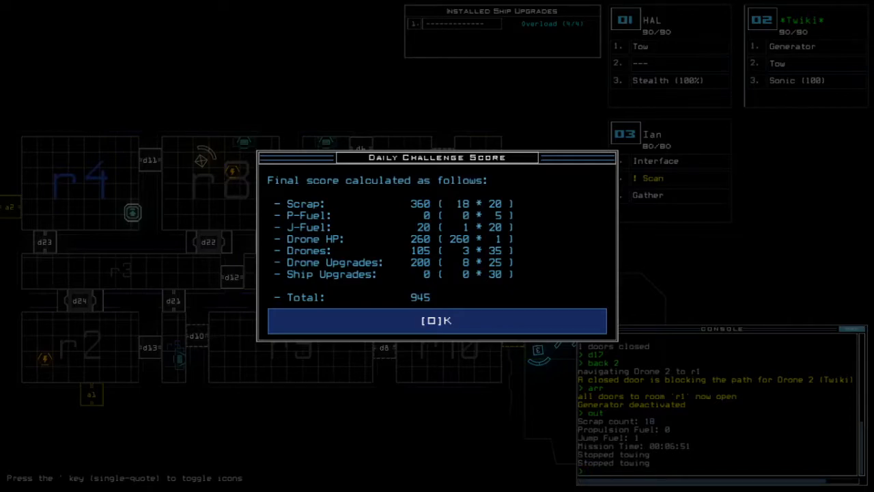
Accept the 945 score to show the 02/02/2021 daily leaderboard, ranked first.
click(437, 321)
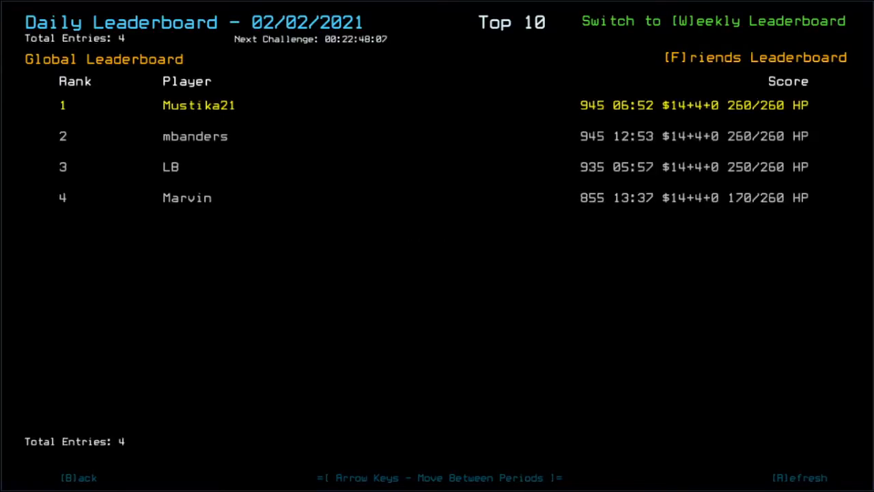